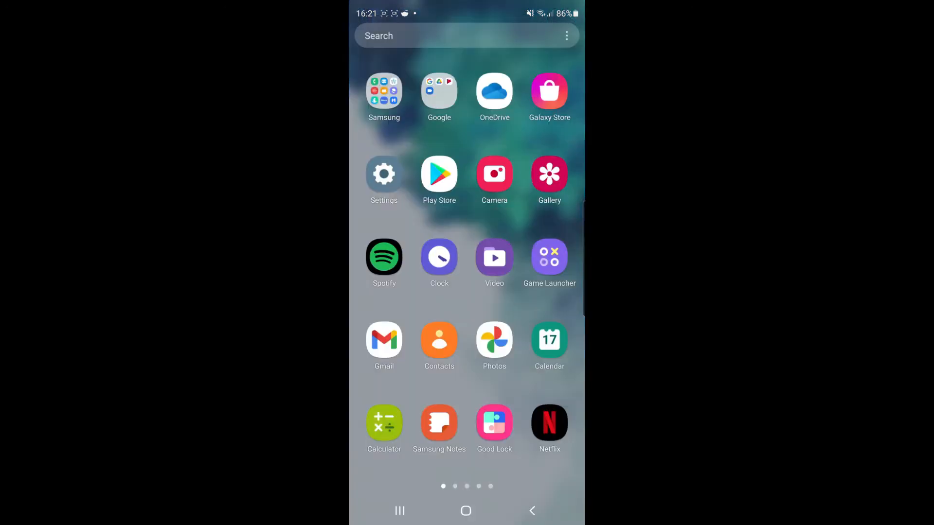
- Launch Twitch from the app drawer and start the TrueGeordie poker VOD with chat replay
{"action": "scroll", "scroll_direction": "left", "scroll_amount": 3}
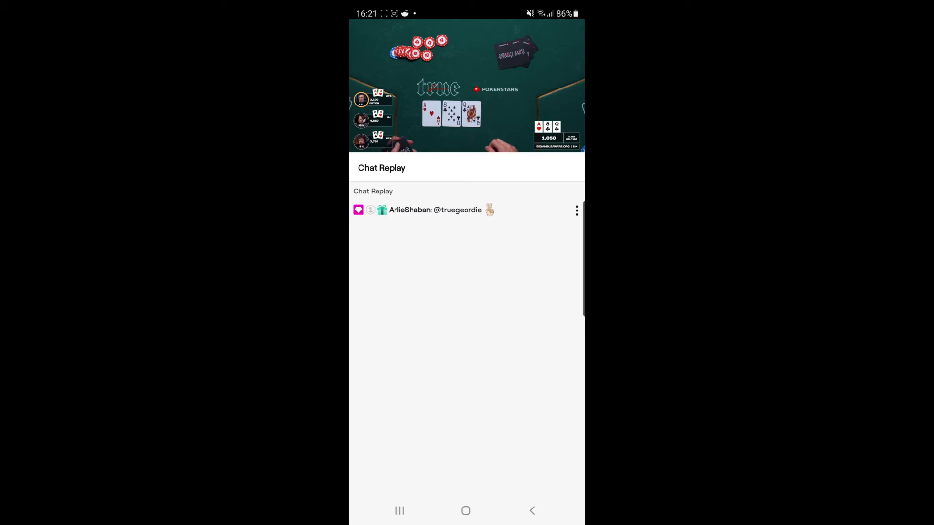
- Reveal the TrueGeordie channel bar and bring up its subscription page with Tier 1 and Prime offers
{"action": "left_click", "coordinate": [465, 86]}
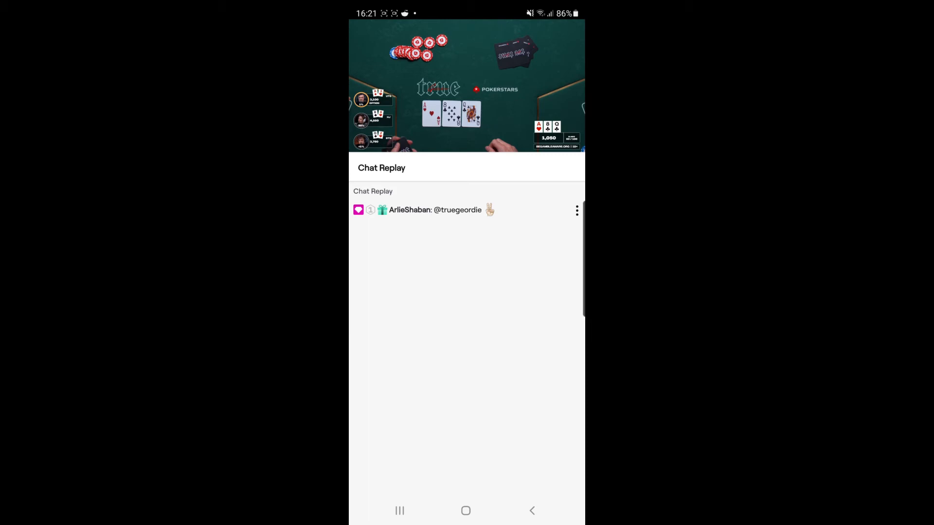
{"action": "left_click", "coordinate": [465, 86]}
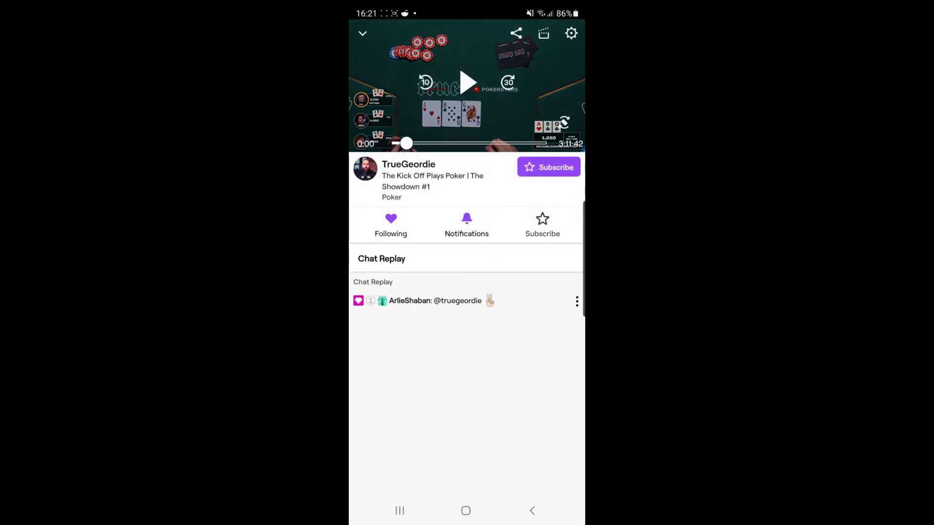
{"action": "left_click", "coordinate": [548, 167]}
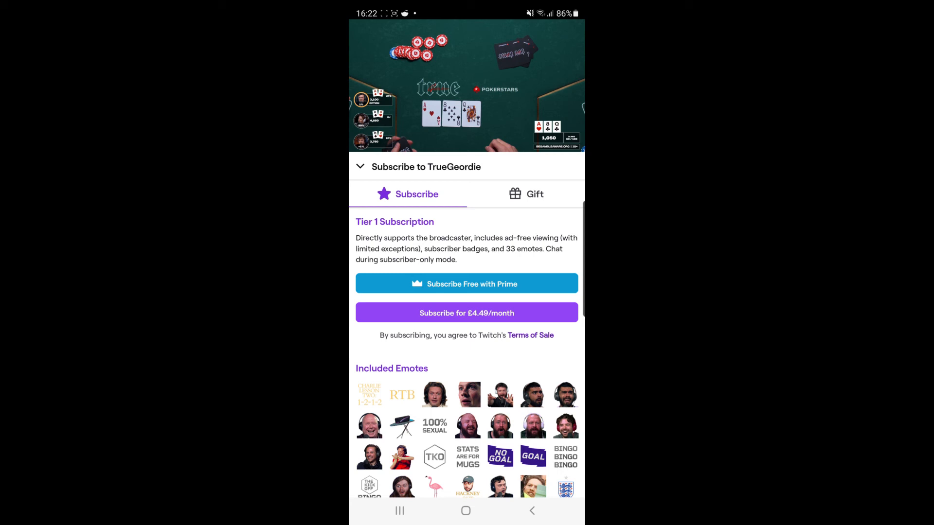
- Subscribe to TrueGeordie free with Prime and dismiss the 'Subscribed' success banner
{"action": "left_click", "coordinate": [466, 283]}
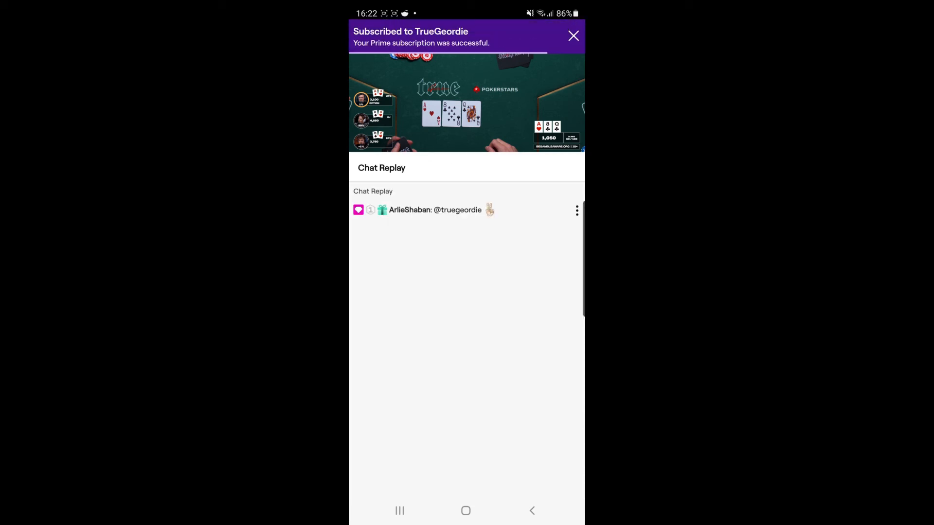
{"action": "left_click", "coordinate": [572, 36]}
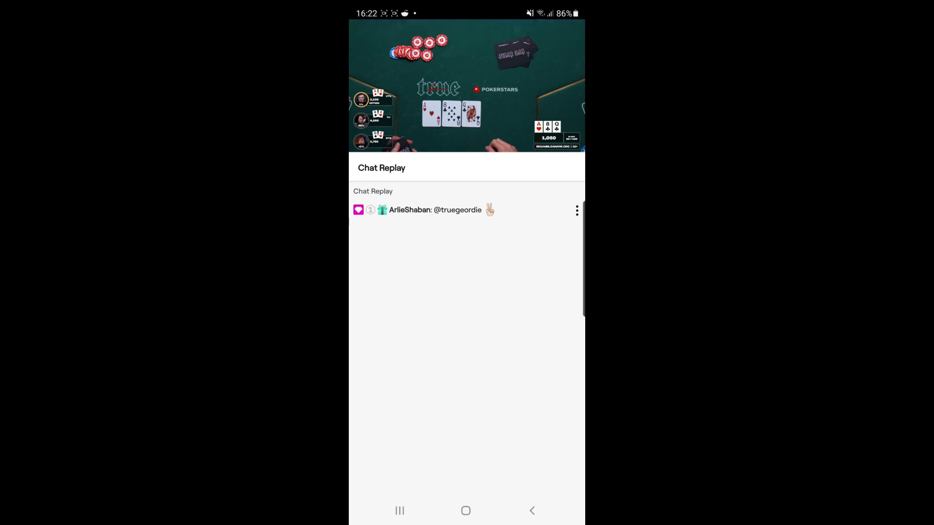